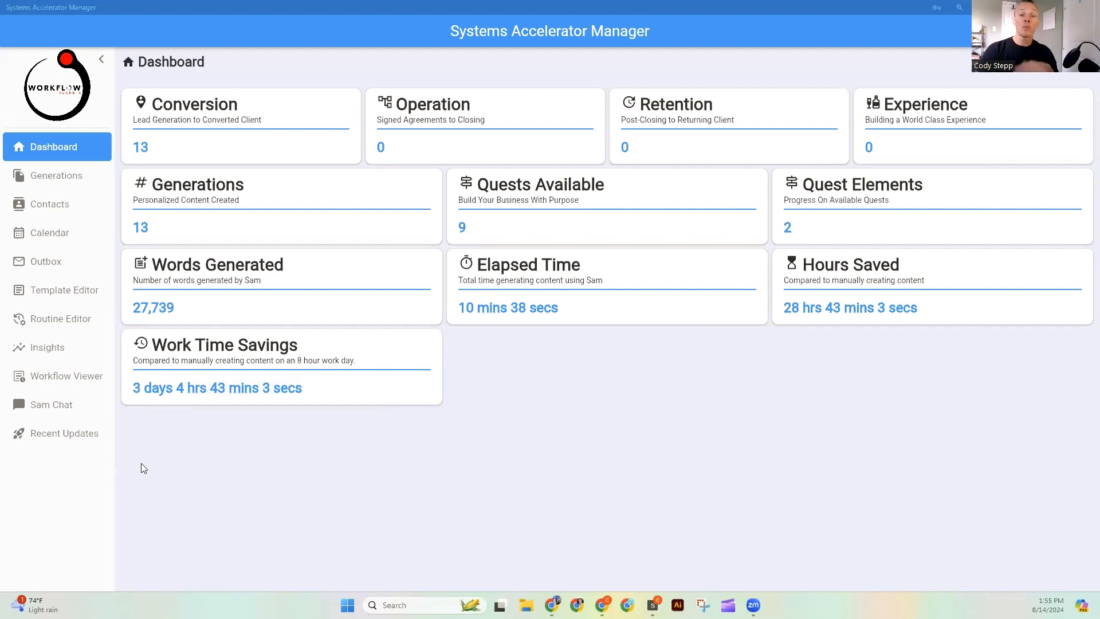
- Search the Template Editor for 'light' and open the Lightbulbs Message template
{"action": "left_click", "coordinate": [63, 290]}
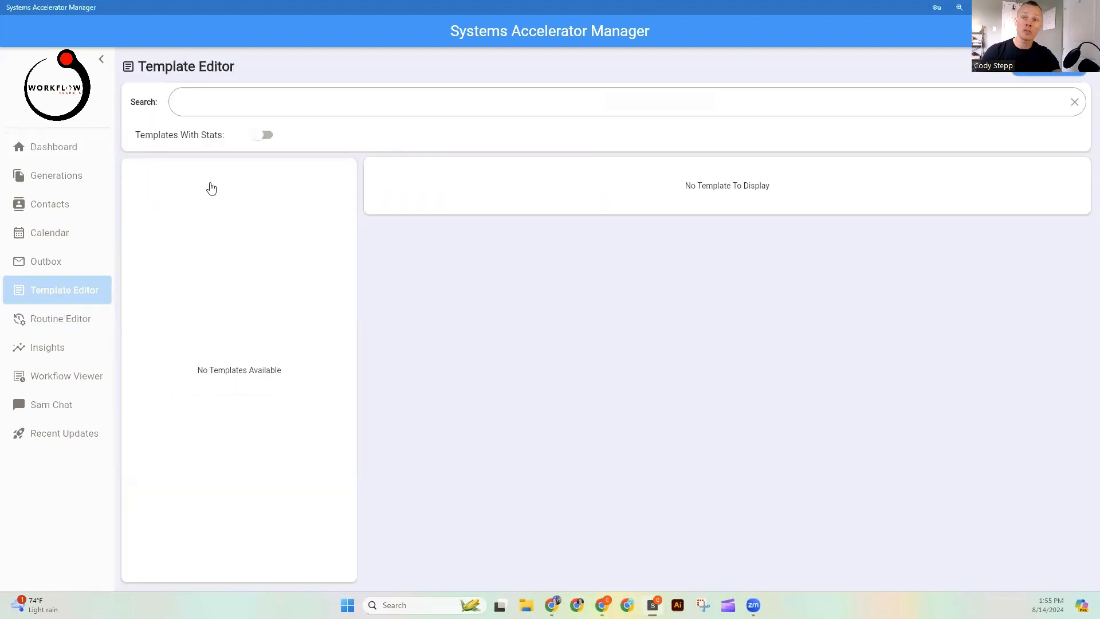
{"action": "type", "text": "lig"}
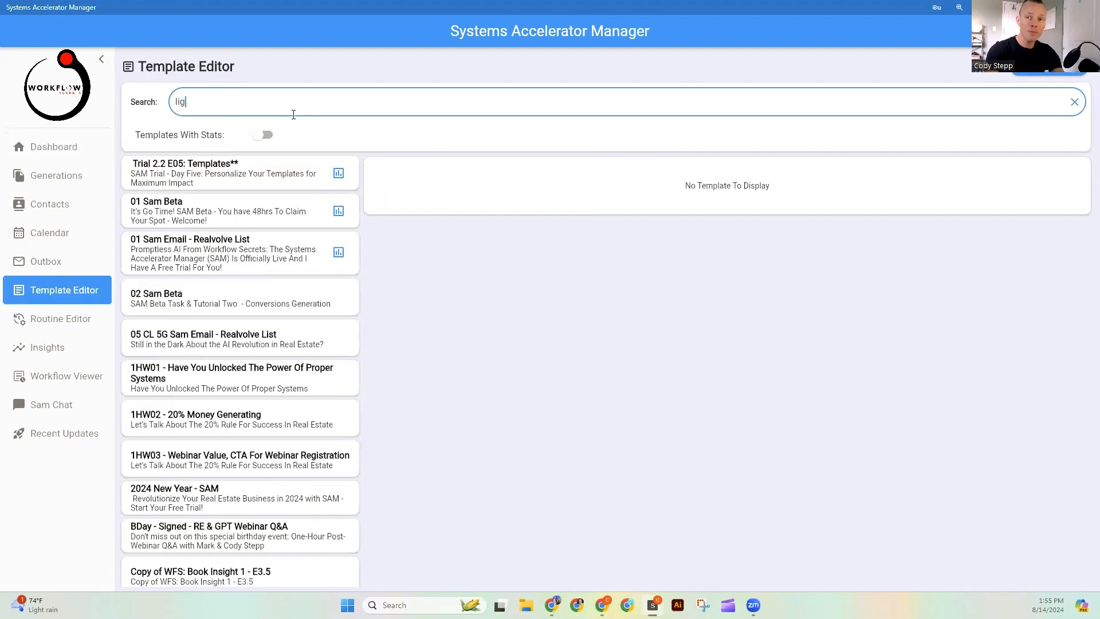
{"action": "type", "text": "ht"}
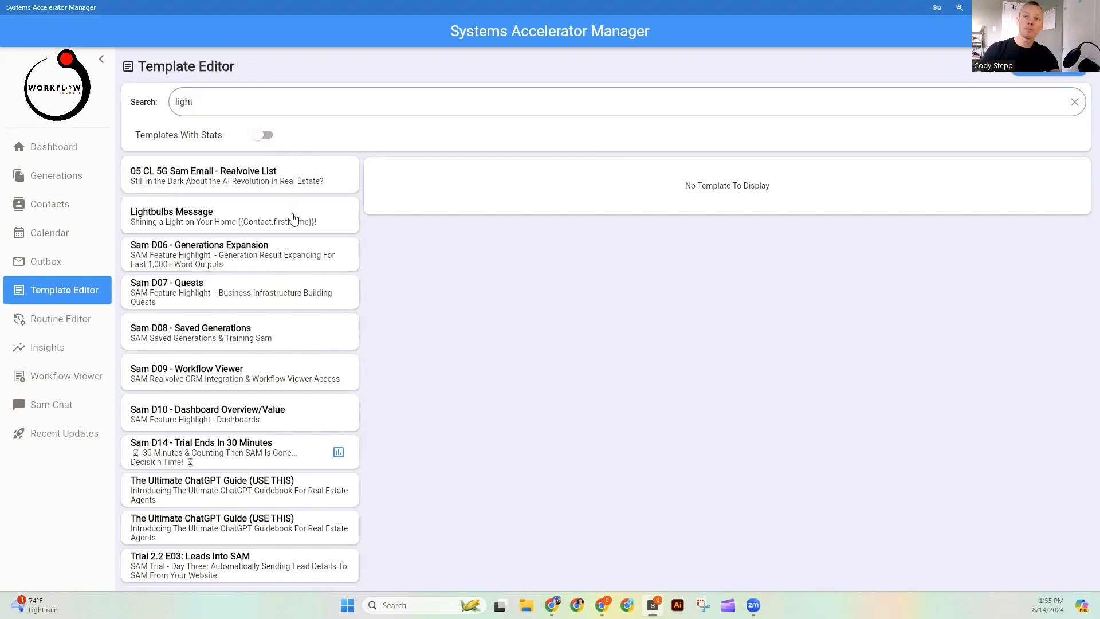
{"action": "left_click", "coordinate": [239, 216]}
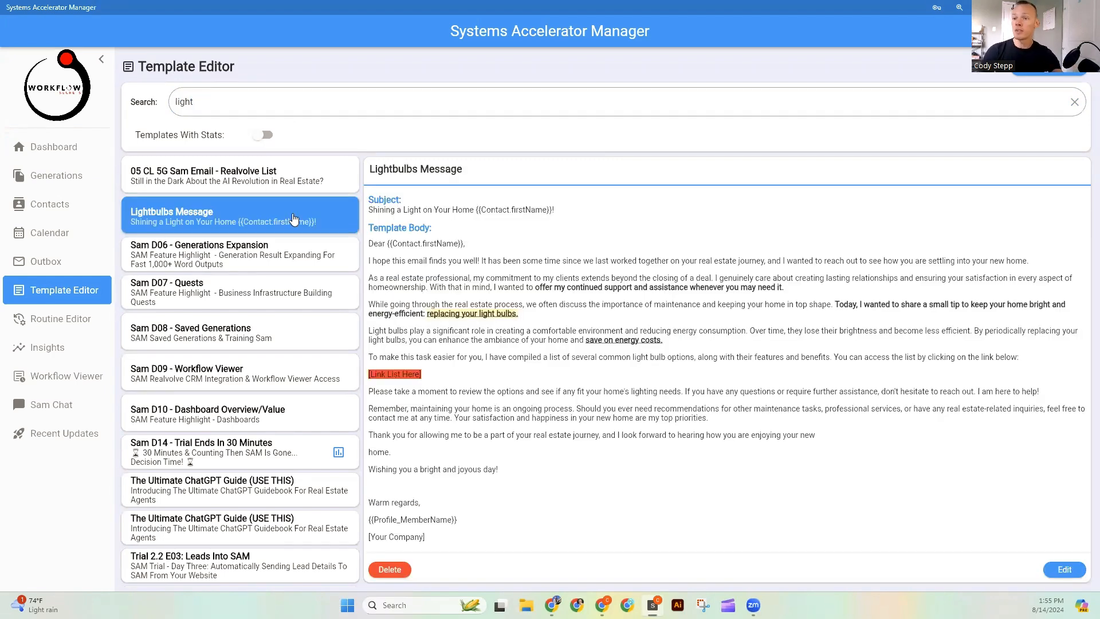
{"action": "mouse_move", "coordinate": [1065, 569]}
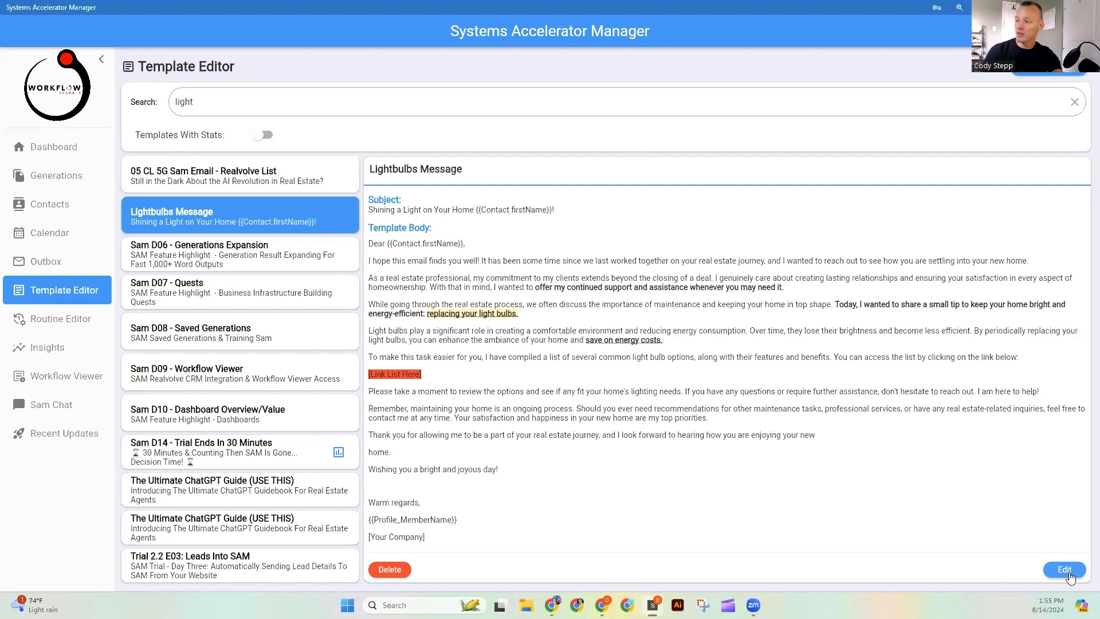
{"action": "left_click", "coordinate": [1065, 570]}
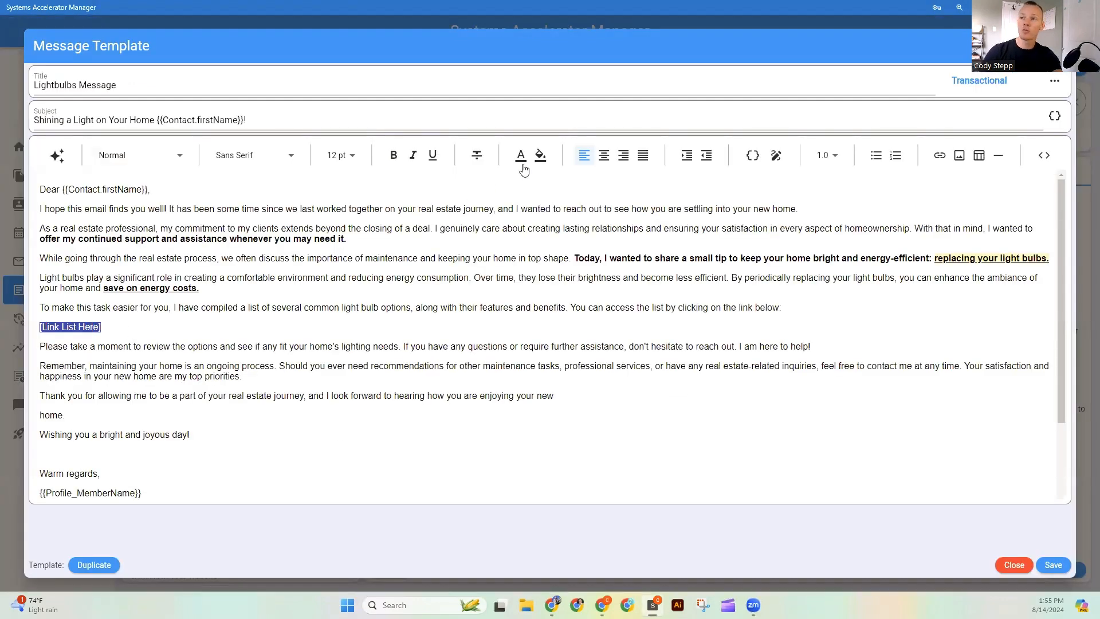
{"action": "left_click", "coordinate": [540, 155]}
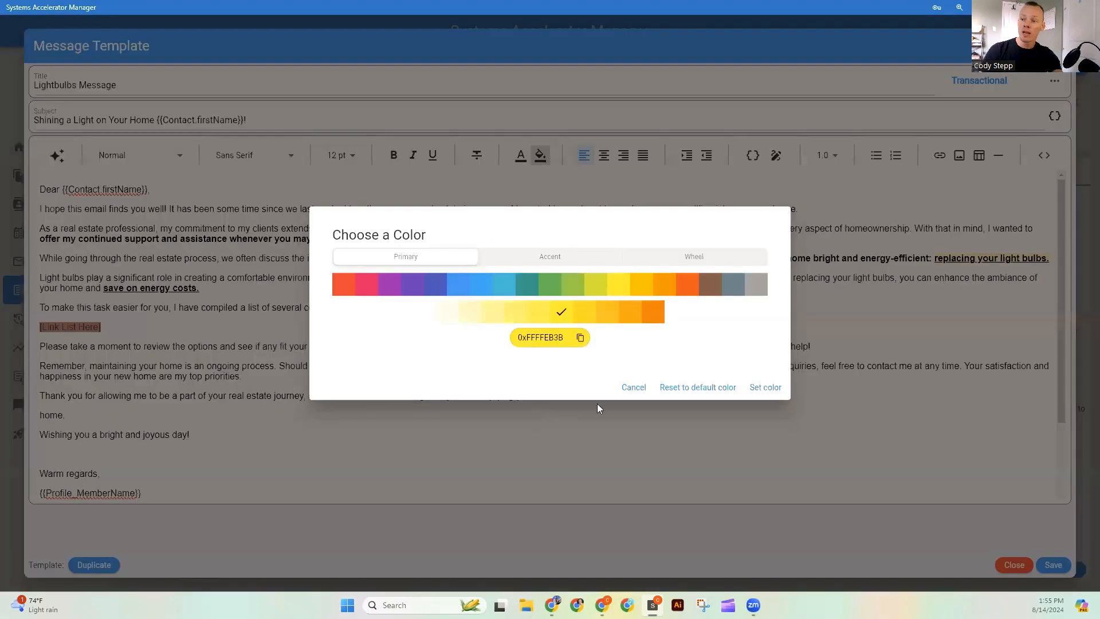
{"action": "left_click", "coordinate": [632, 386]}
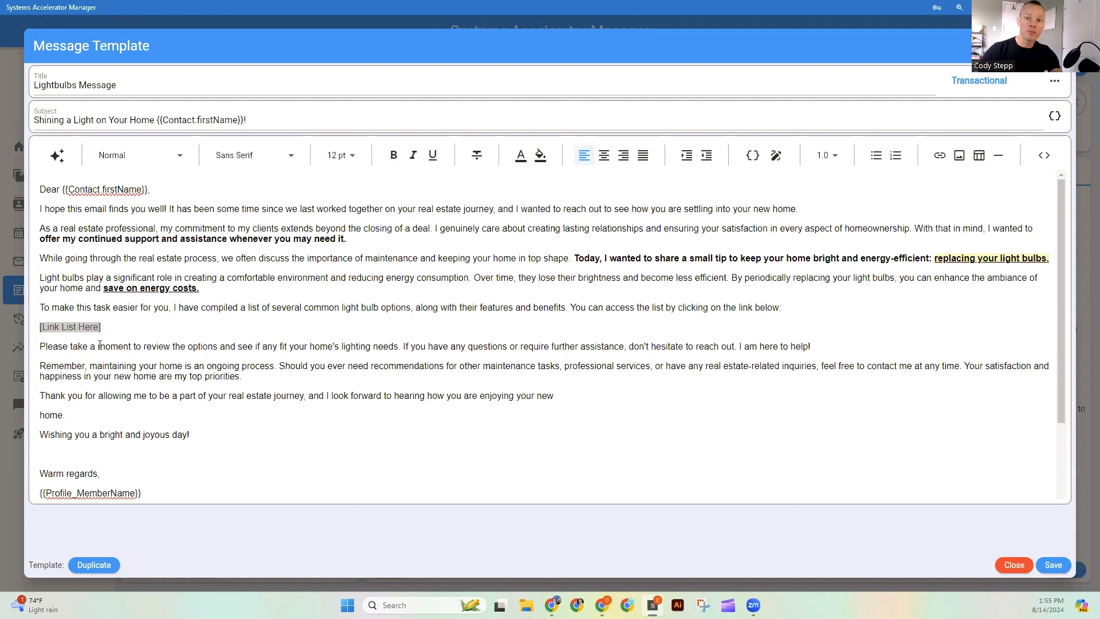
{"action": "double_click", "coordinate": [70, 327]}
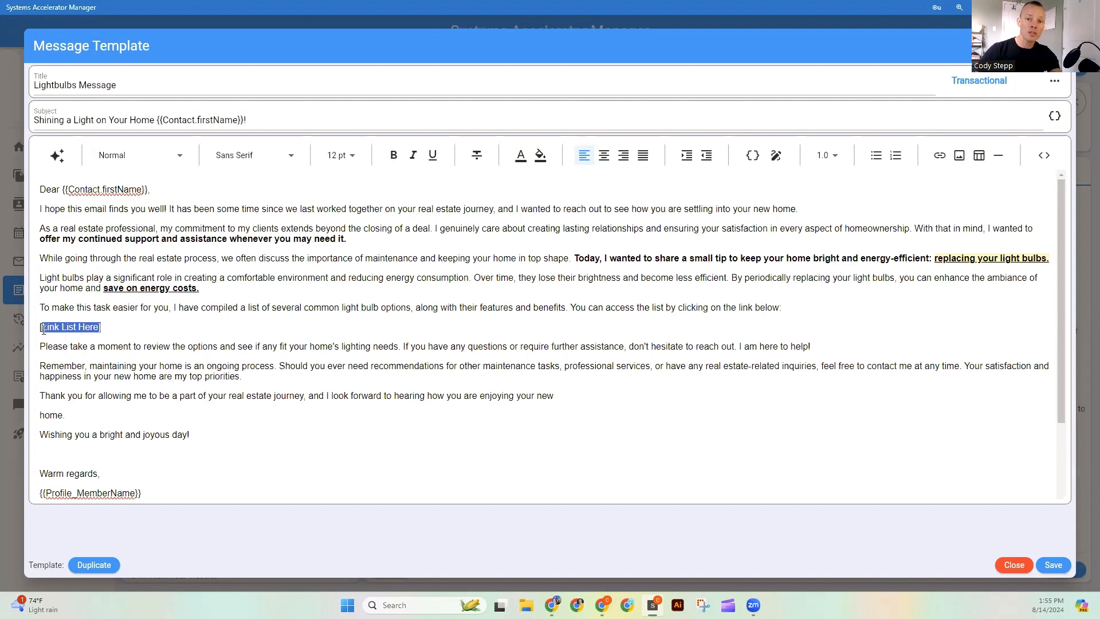
{"action": "type", "text": "https://a.co/d/hD9uZ4J"}
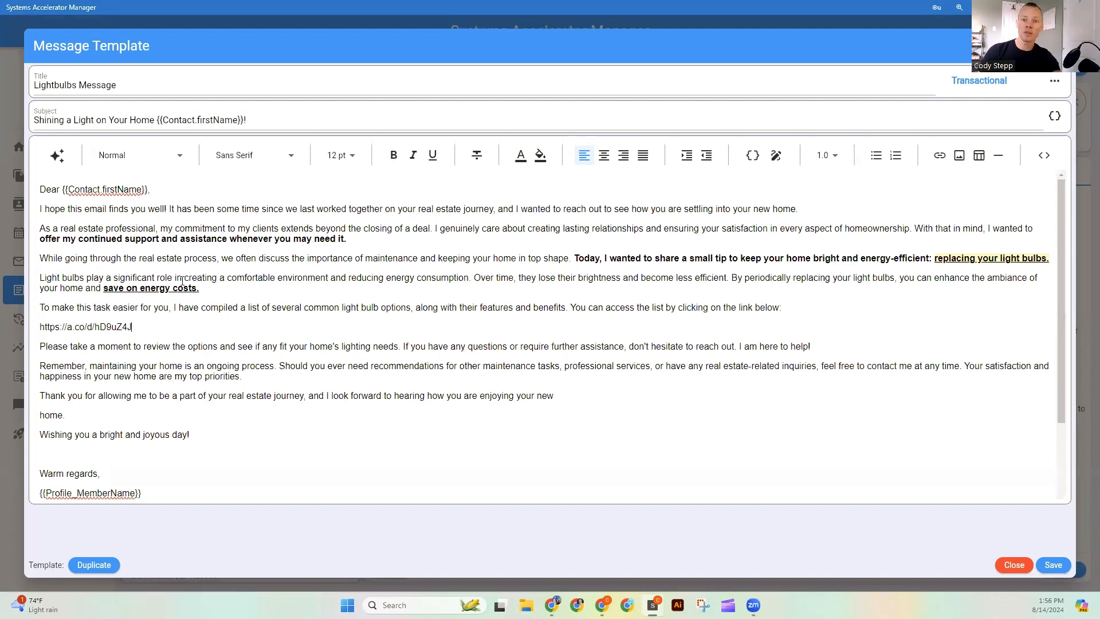
- Turn the a.co URL into a clickable hyperlink and save the Lightbulbs Message template
{"action": "double_click", "coordinate": [84, 327]}
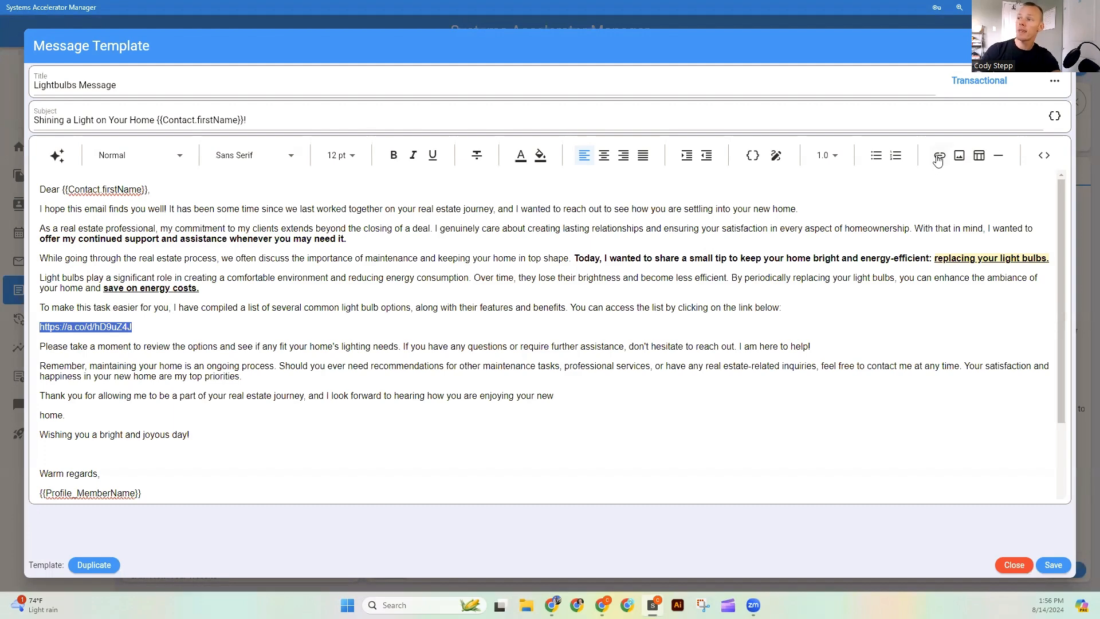
{"action": "left_click", "coordinate": [939, 155]}
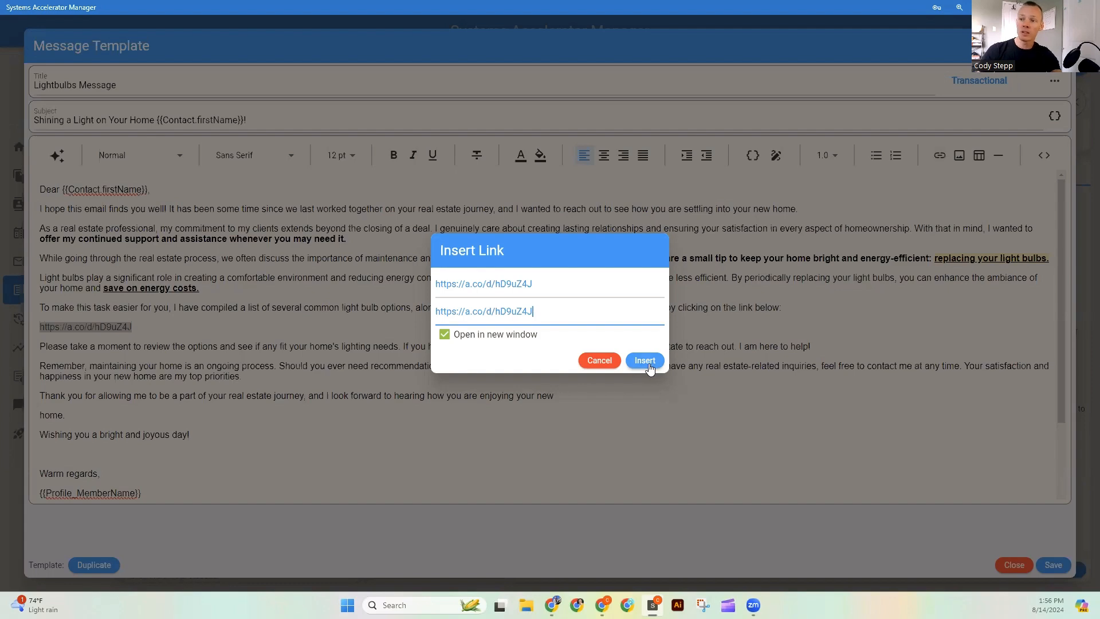
{"action": "left_click", "coordinate": [643, 360]}
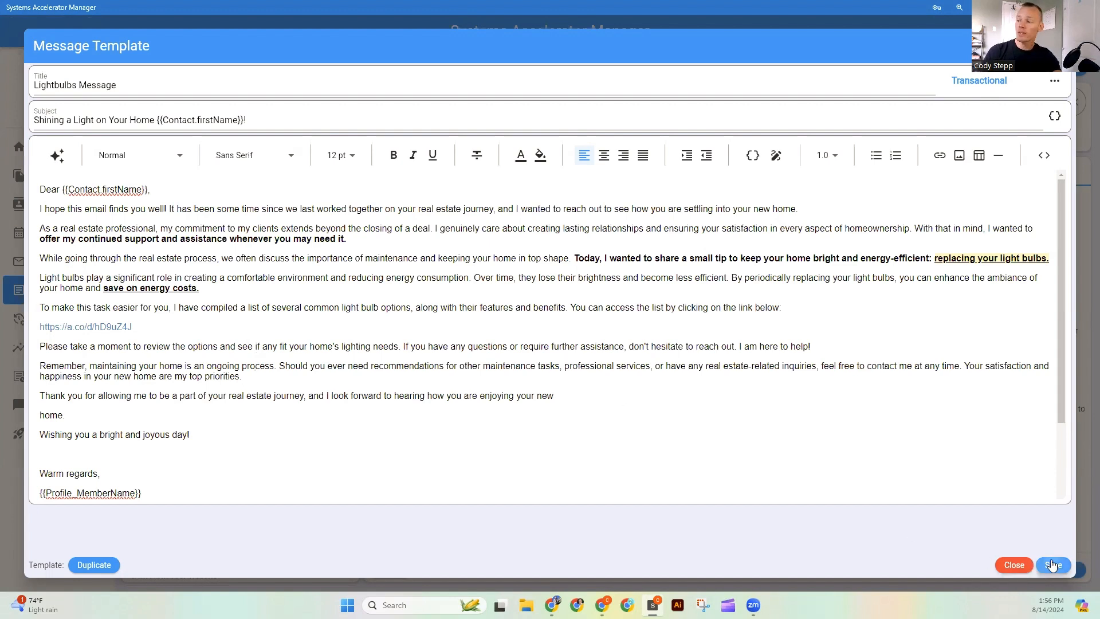
{"action": "left_click", "coordinate": [1052, 565]}
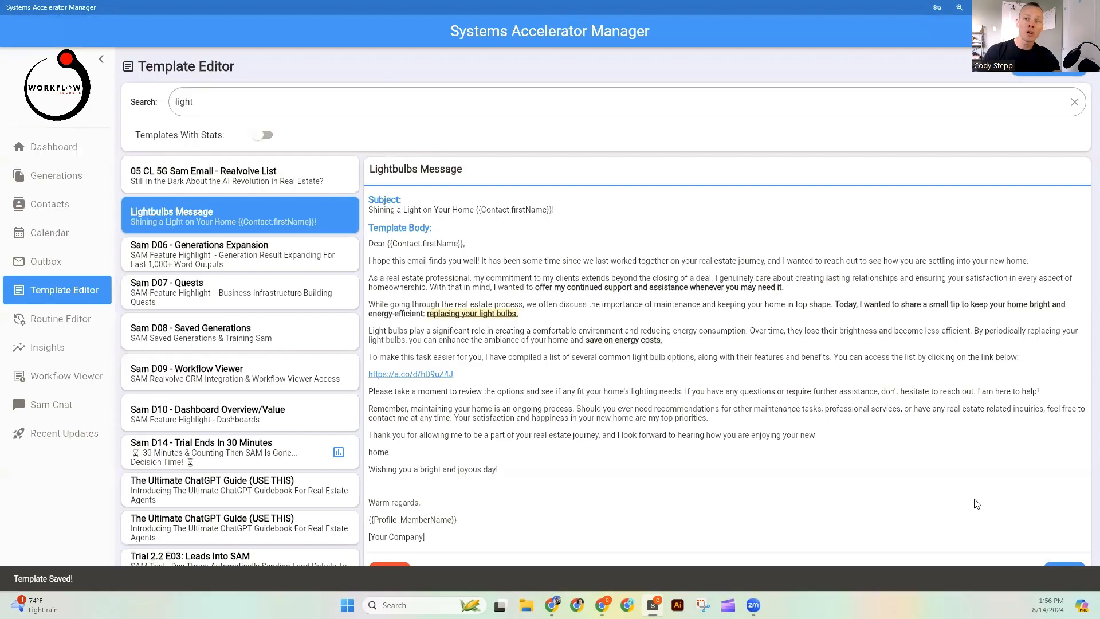
- In the Routine Editor, open the Post-Sale World Class Client Experience routine's Incandescent Light Bulbs action
{"action": "left_click", "coordinate": [60, 318]}
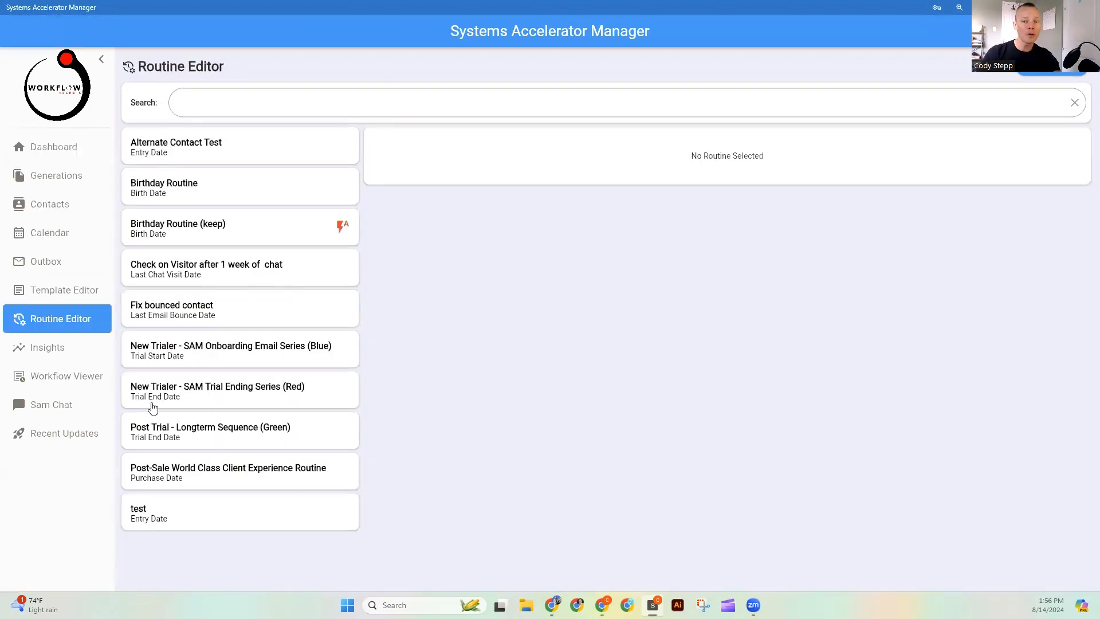
{"action": "left_click", "coordinate": [226, 472]}
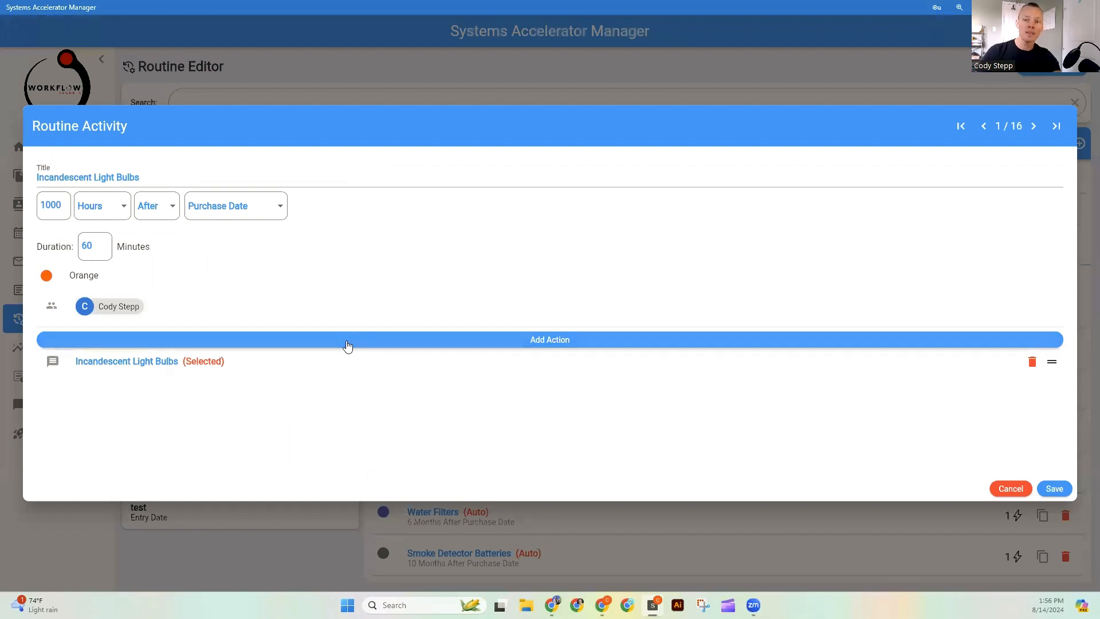
{"action": "left_click", "coordinate": [126, 361]}
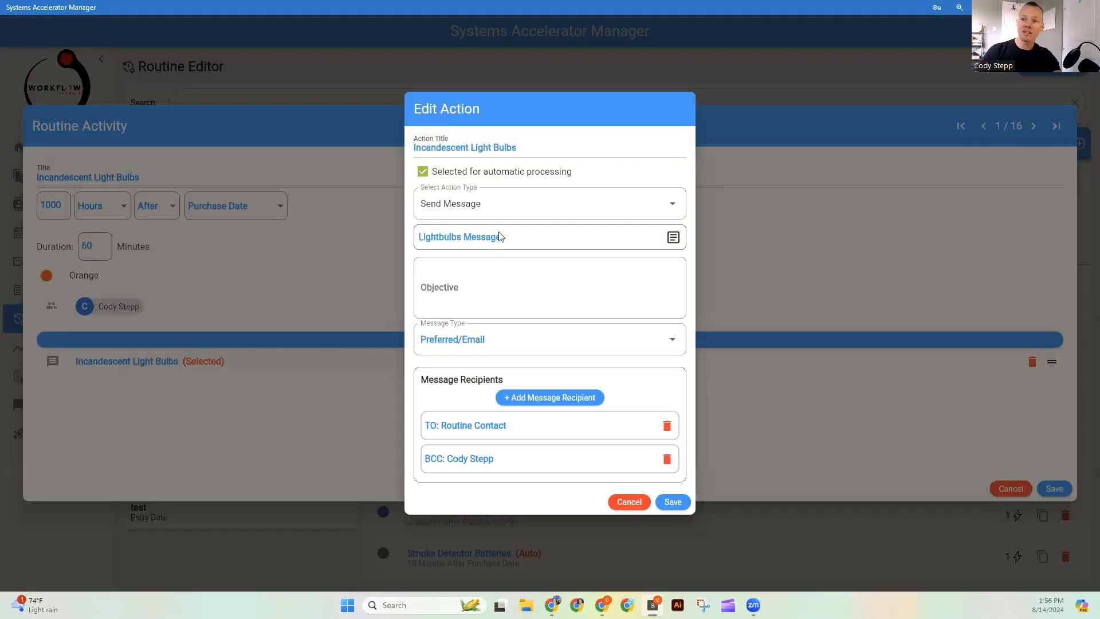
{"action": "mouse_move", "coordinate": [654, 246]}
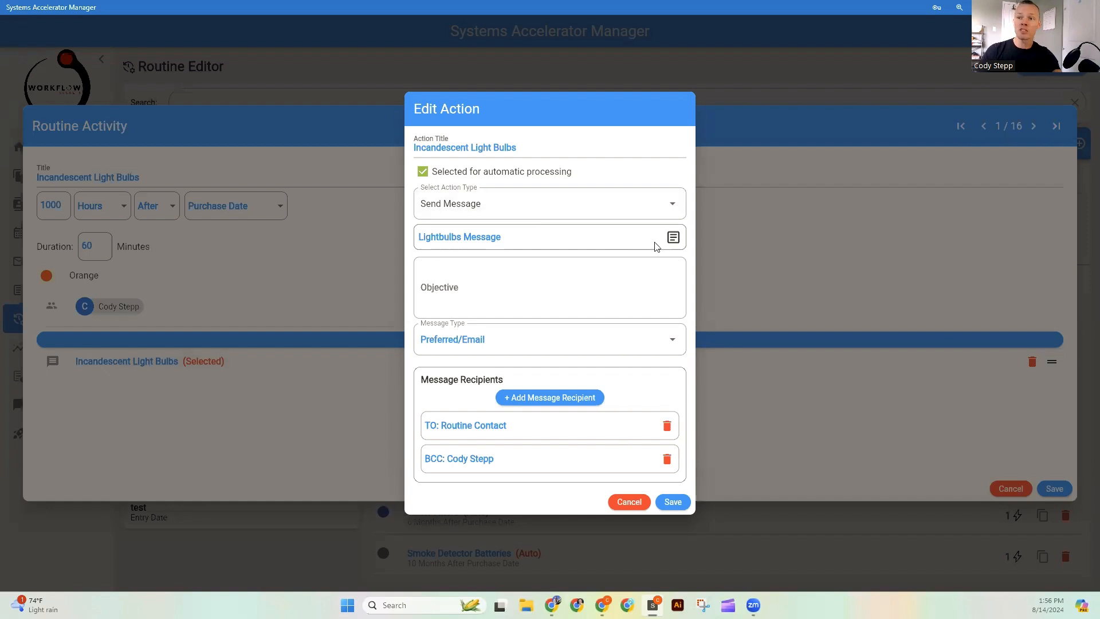
{"action": "mouse_move", "coordinate": [672, 237]}
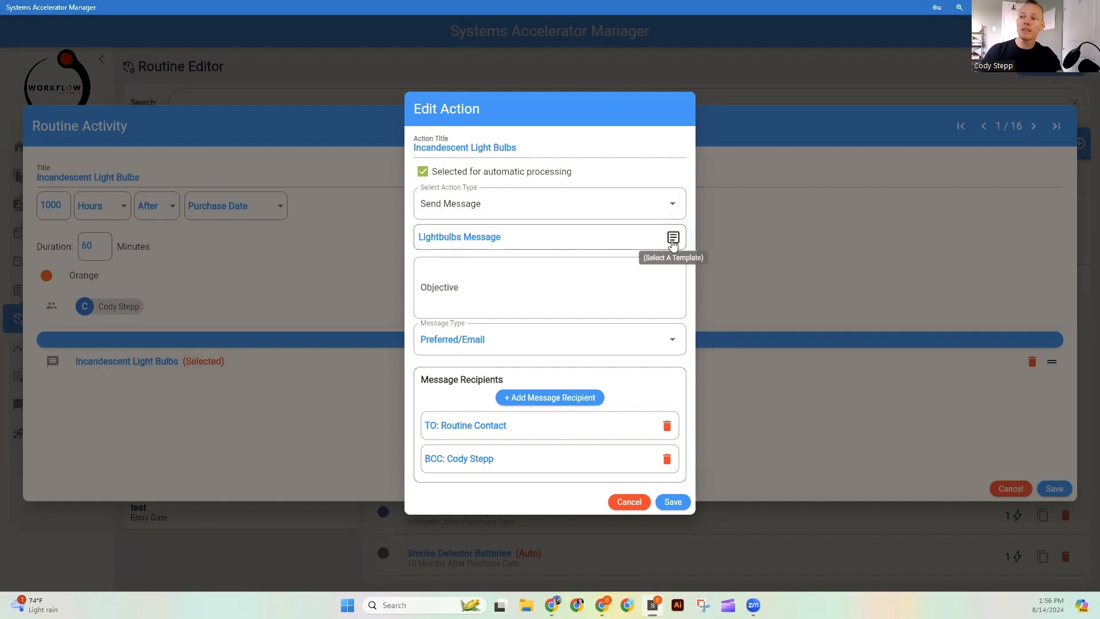
- Pick Lightbulbs Message as the action's template, then save the action and the activity
{"action": "left_click", "coordinate": [672, 236]}
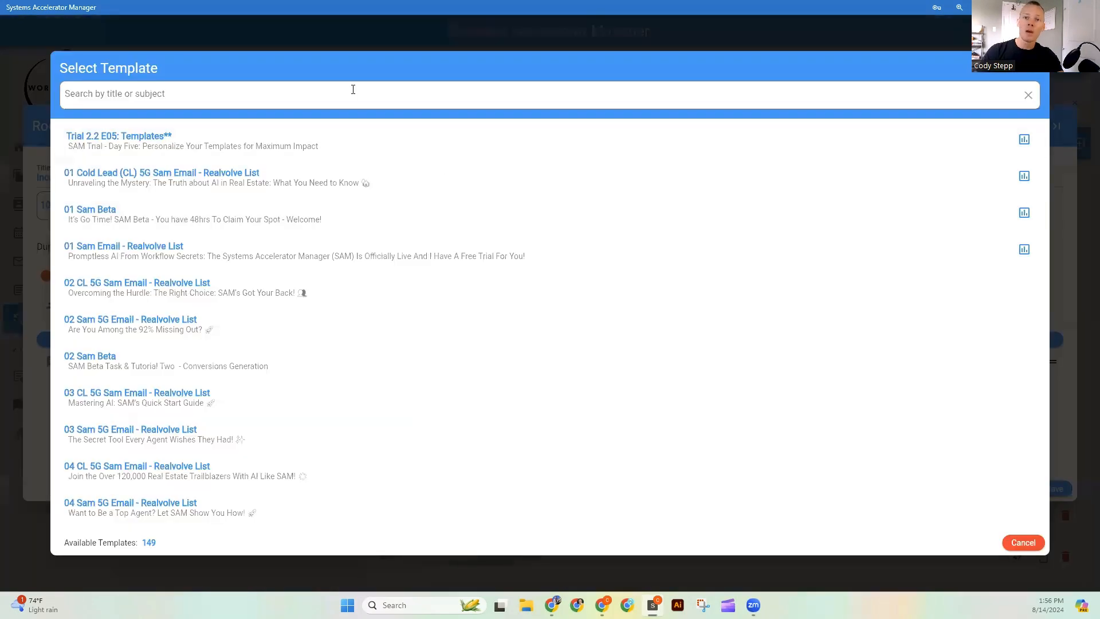
{"action": "type", "text": "ligh"}
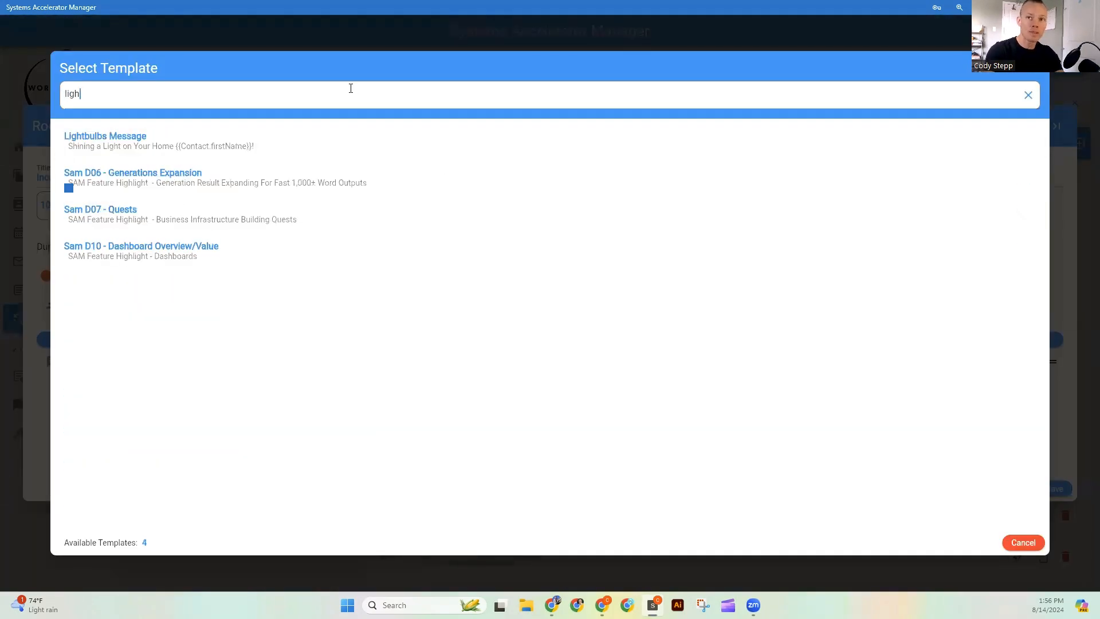
{"action": "left_click", "coordinate": [105, 140]}
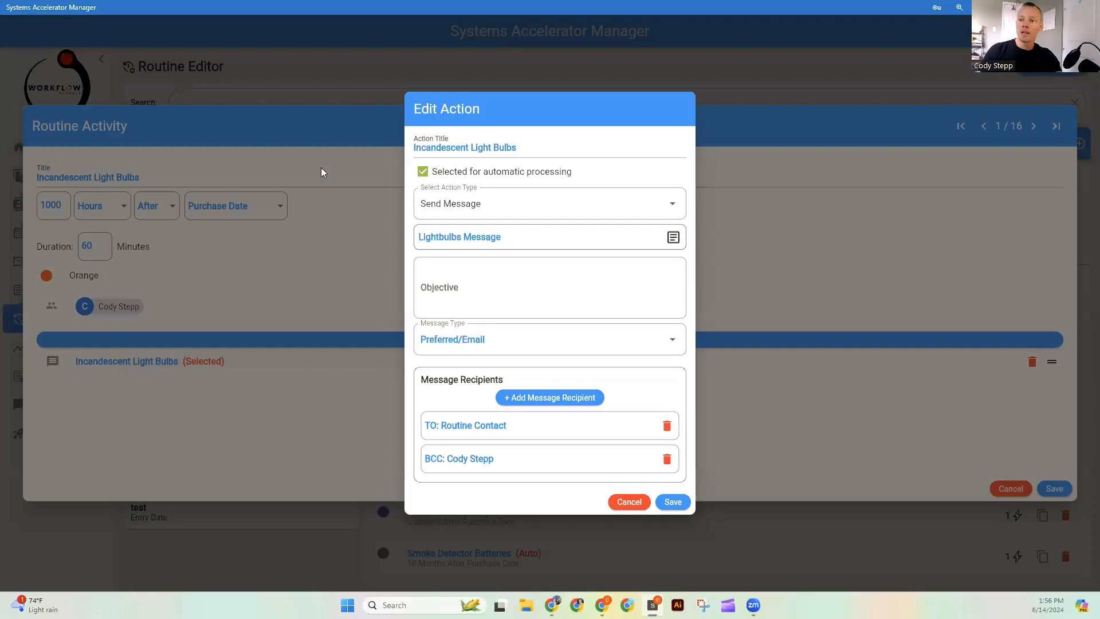
{"action": "left_click", "coordinate": [628, 502]}
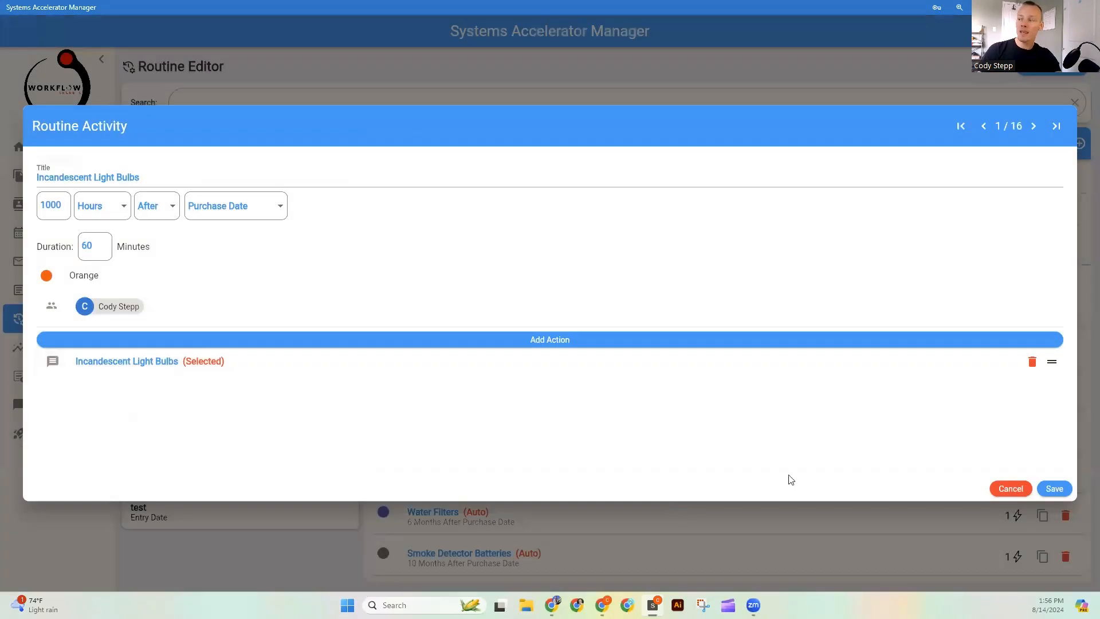
{"action": "left_click", "coordinate": [1011, 489]}
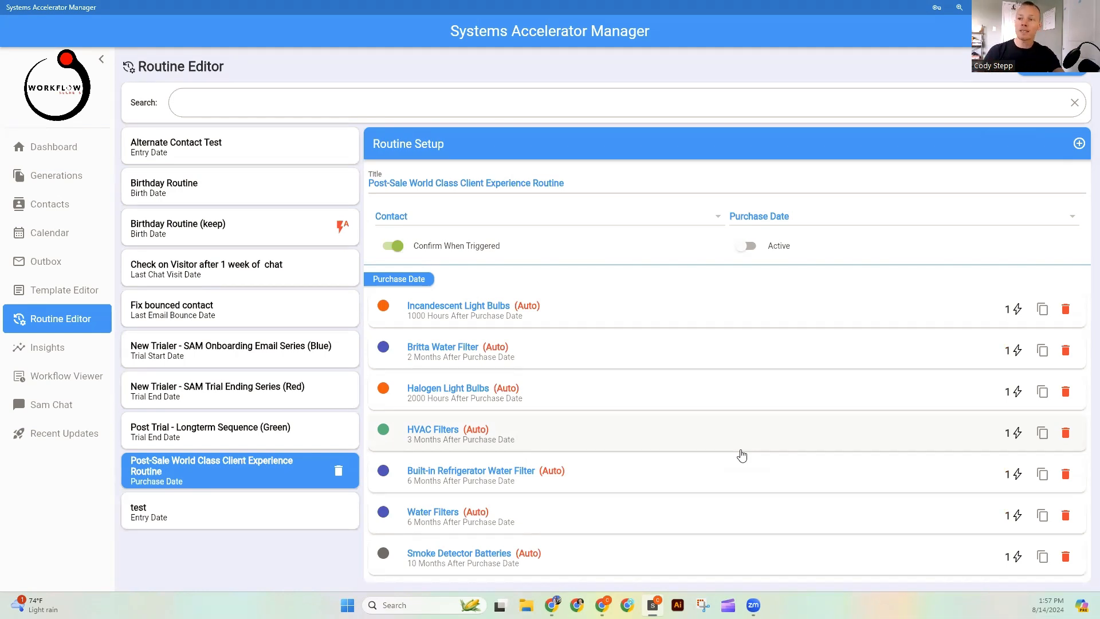
{"action": "mouse_move", "coordinate": [740, 450]}
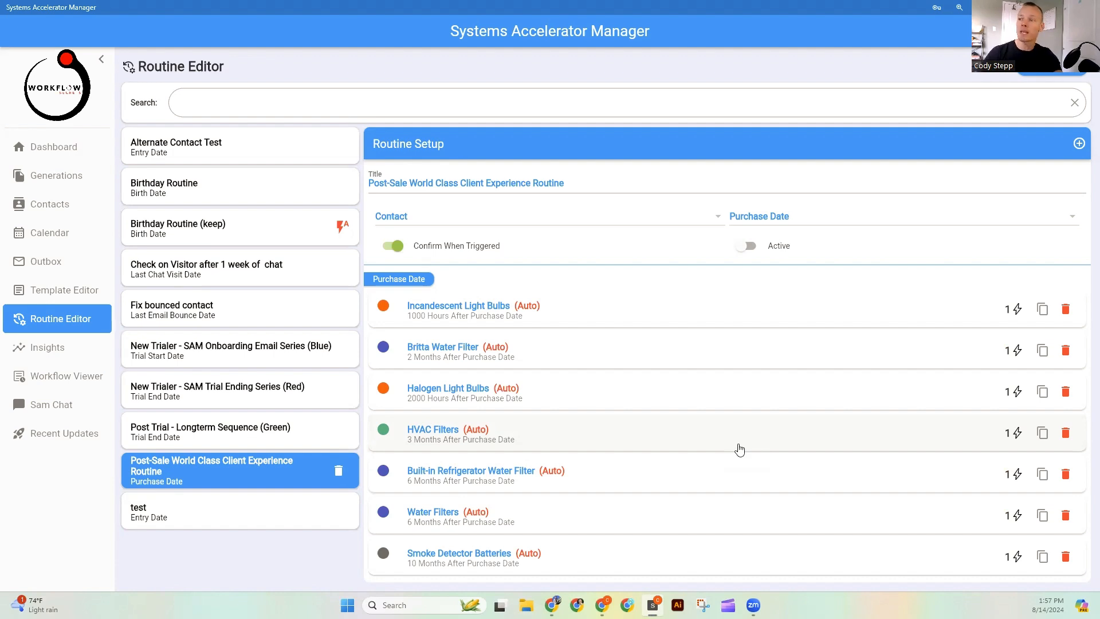
{"action": "mouse_move", "coordinate": [806, 517]}
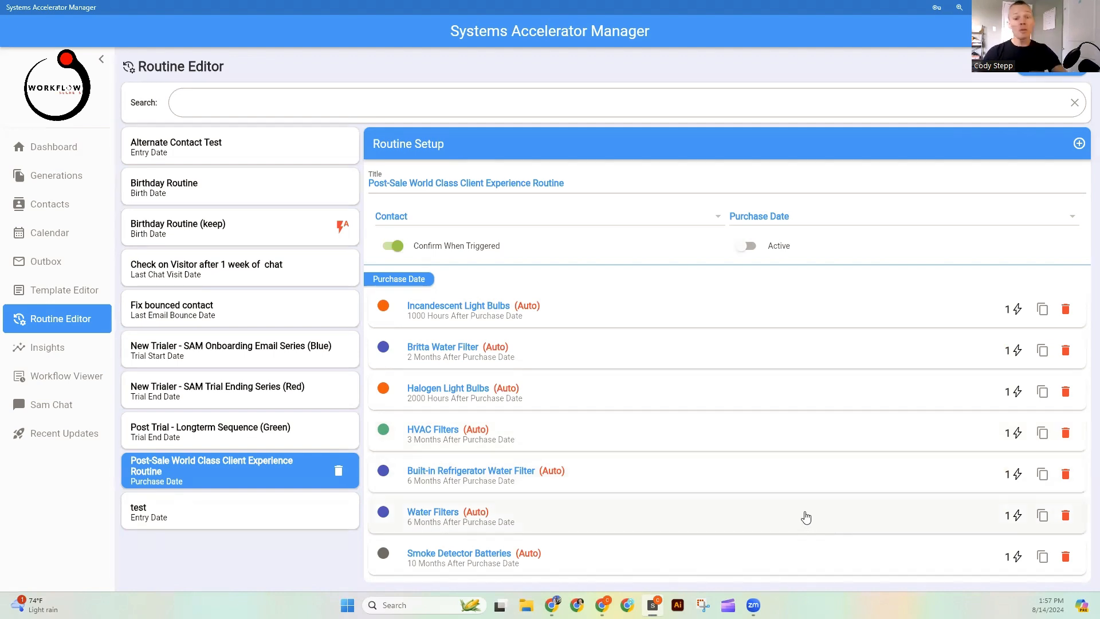